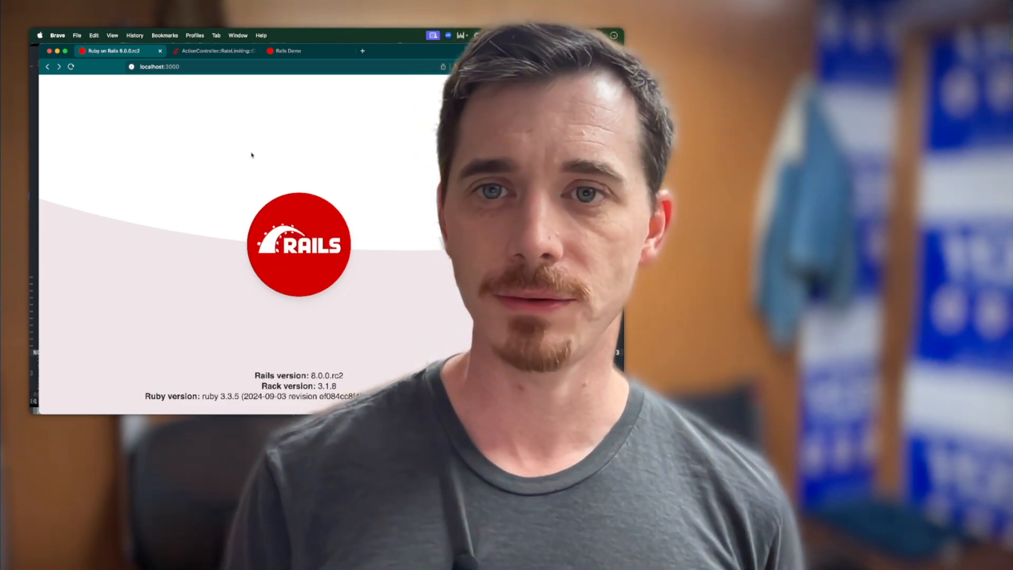
mouse_move(210, 155)
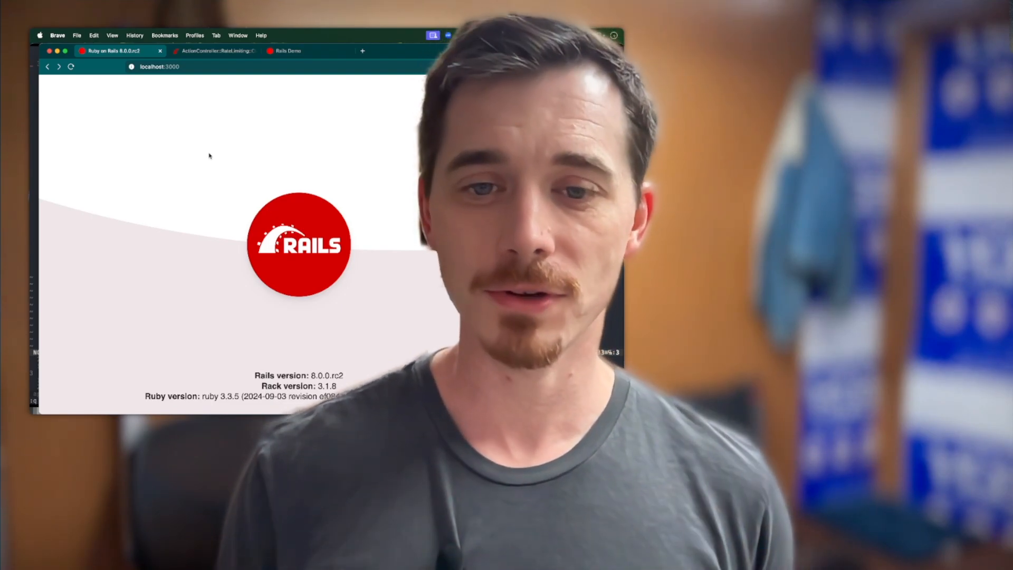
Present the song 'His Grace Reaches Me' and look up scriptures in Bible Study Tools
click(215, 51)
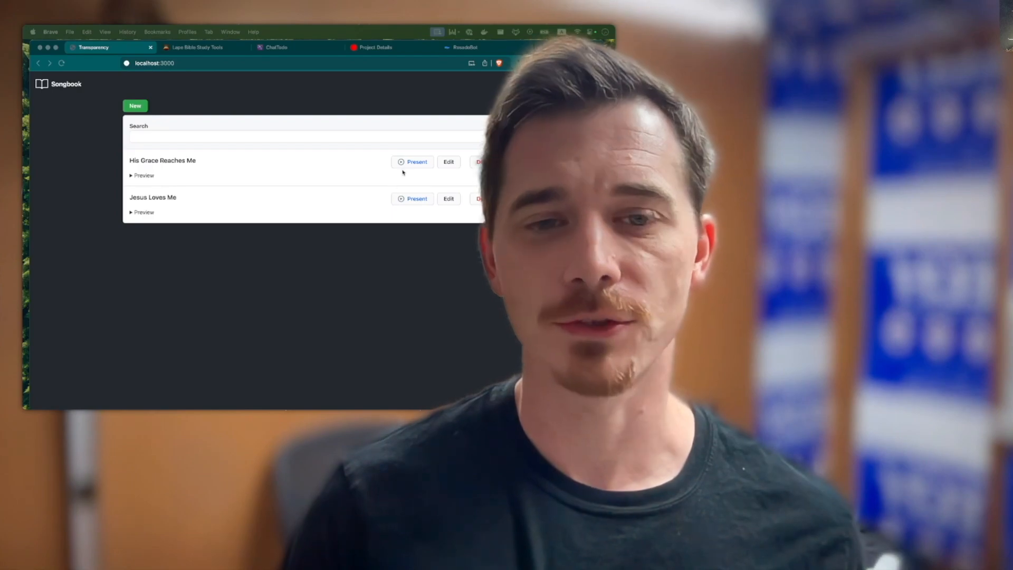
mouse_move(412, 161)
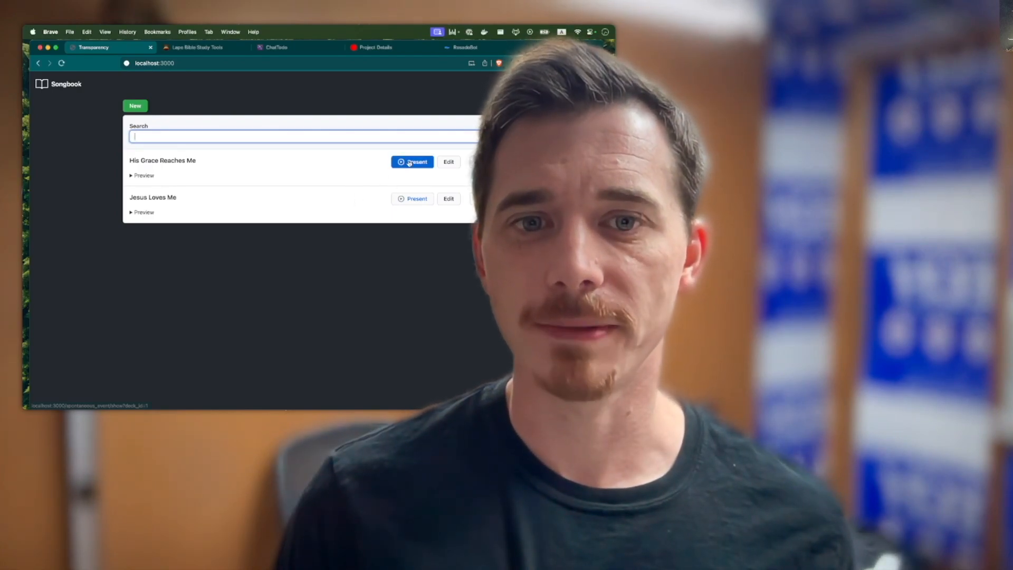
click(412, 161)
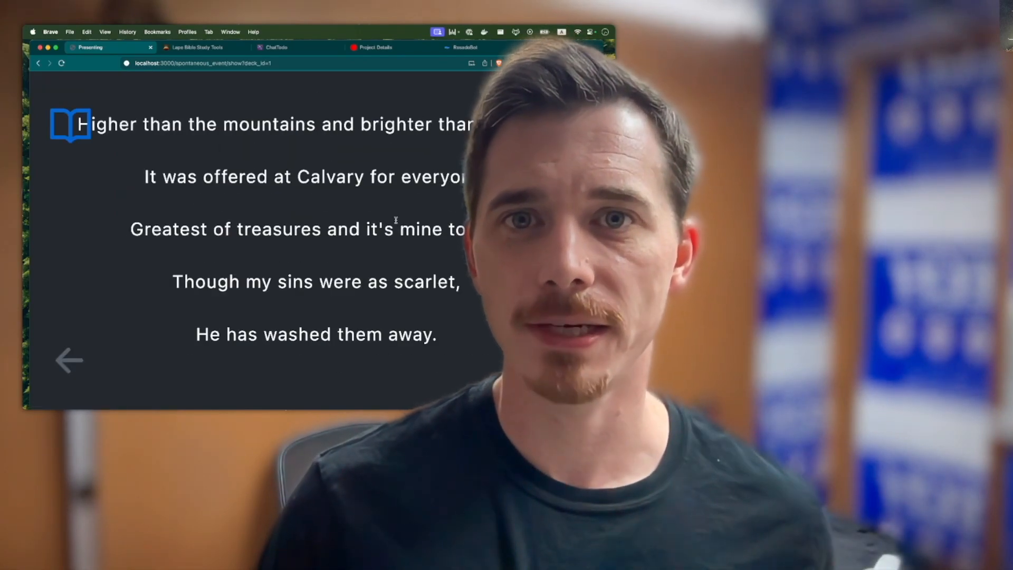
click(197, 46)
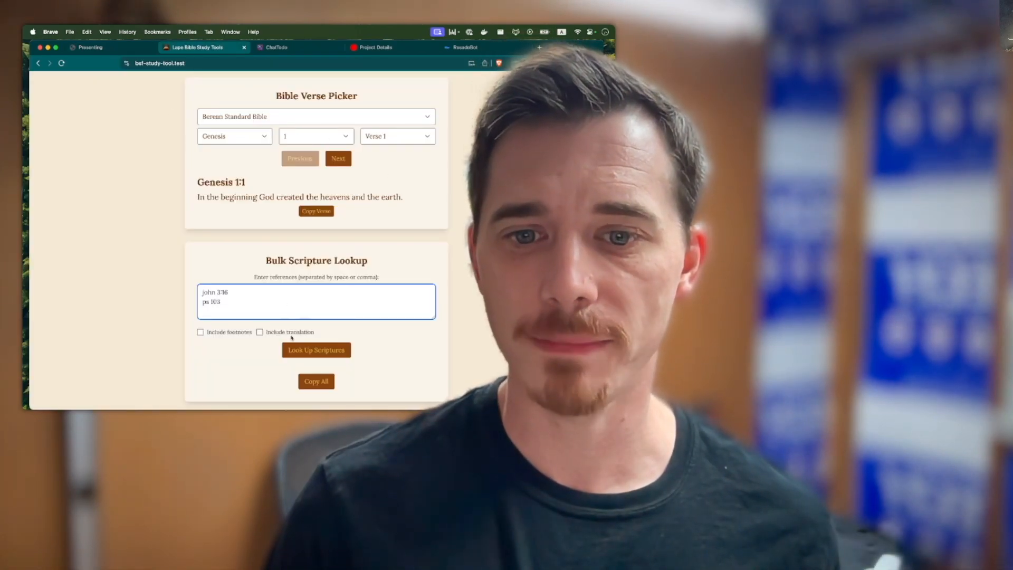
click(316, 349)
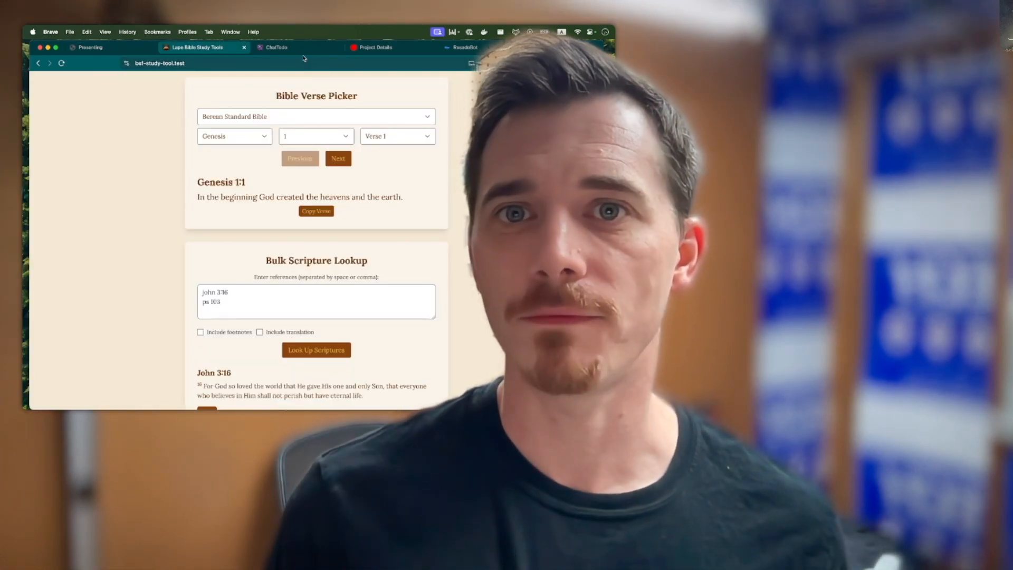
Mark 'Watch a funny movie' done, then visit Project Details and the Content Ideas list
click(278, 46)
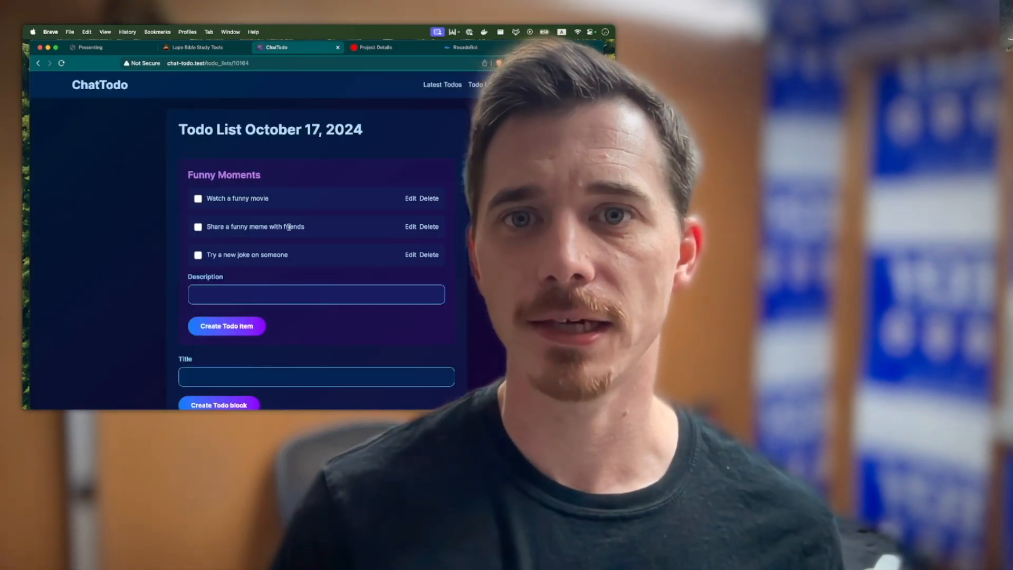
click(198, 198)
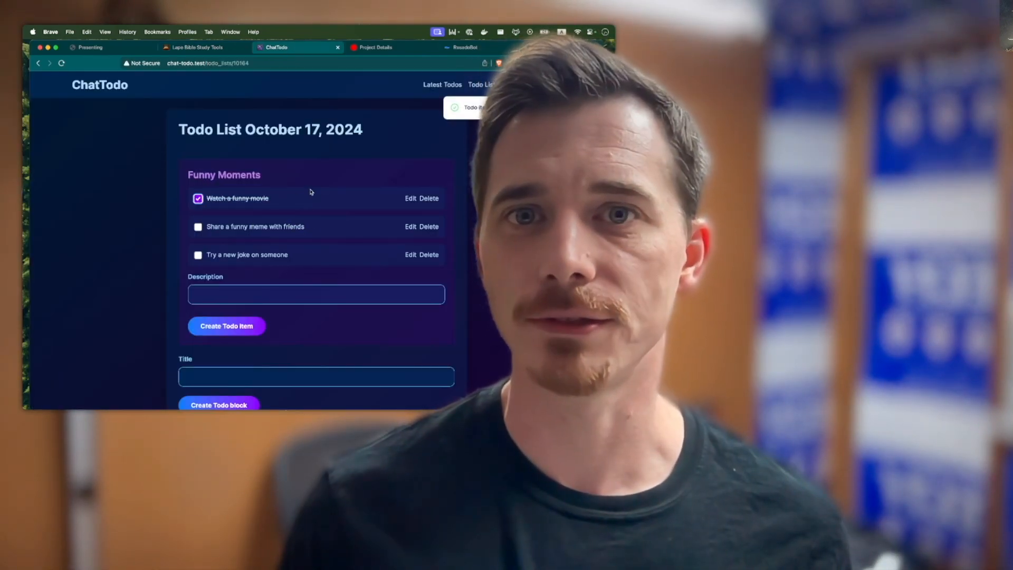
click(375, 46)
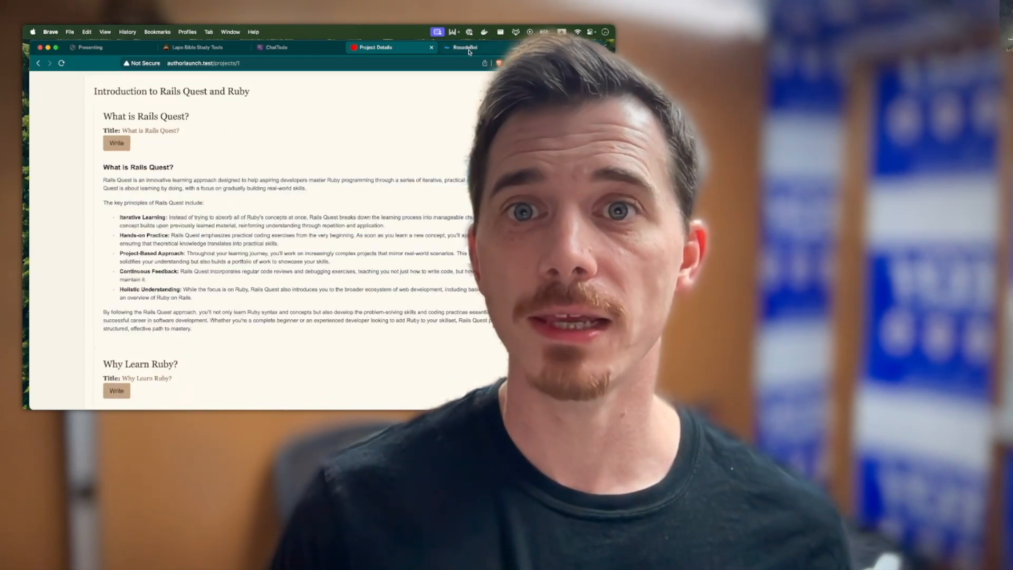
click(465, 47)
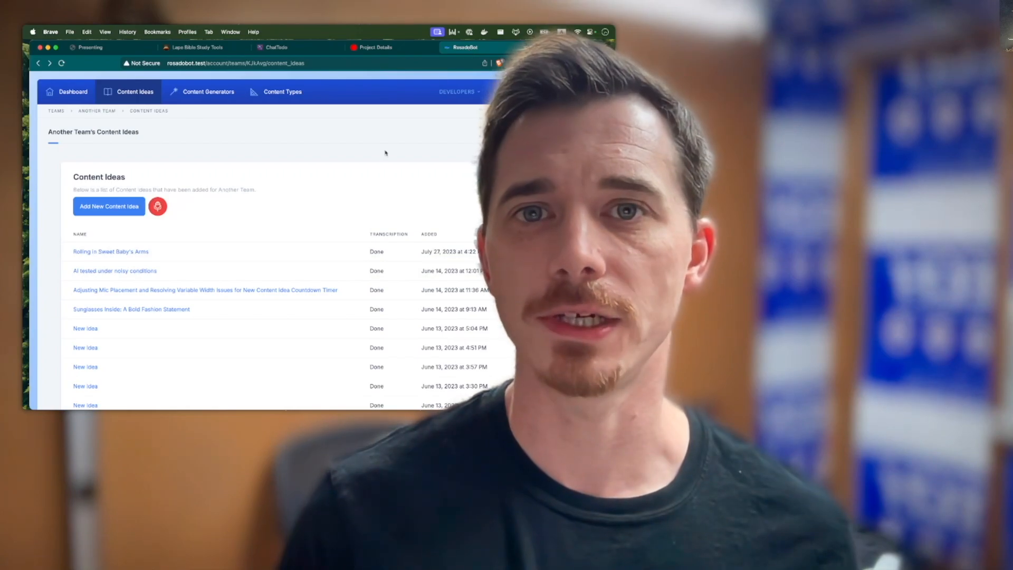
click(109, 251)
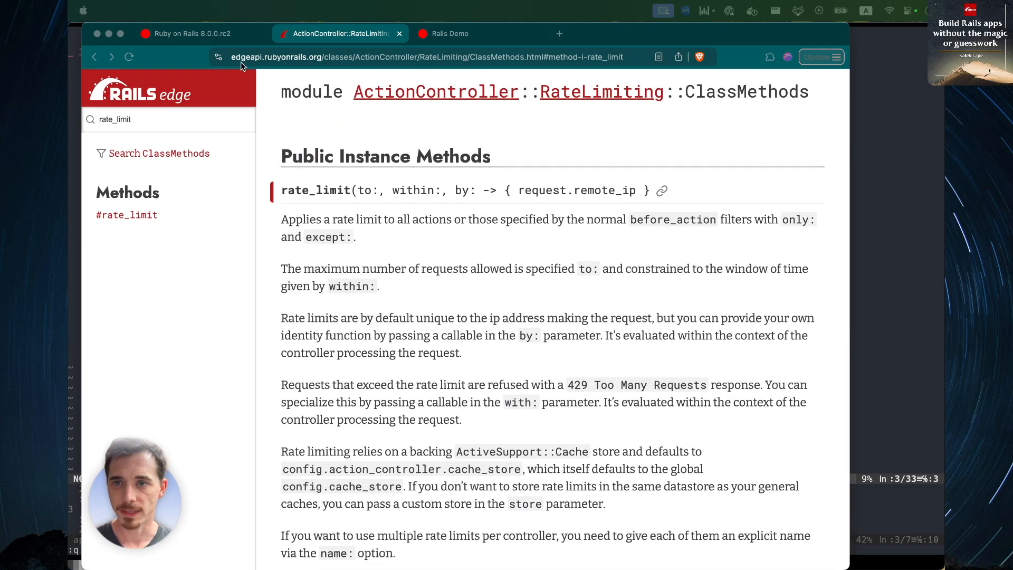
scroll(down, 3)
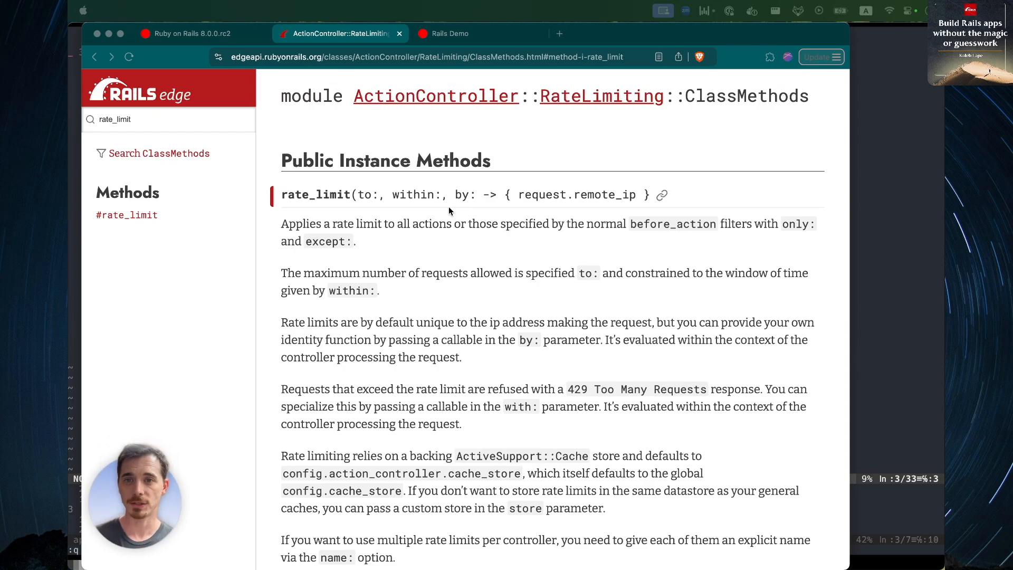
mouse_move(573, 238)
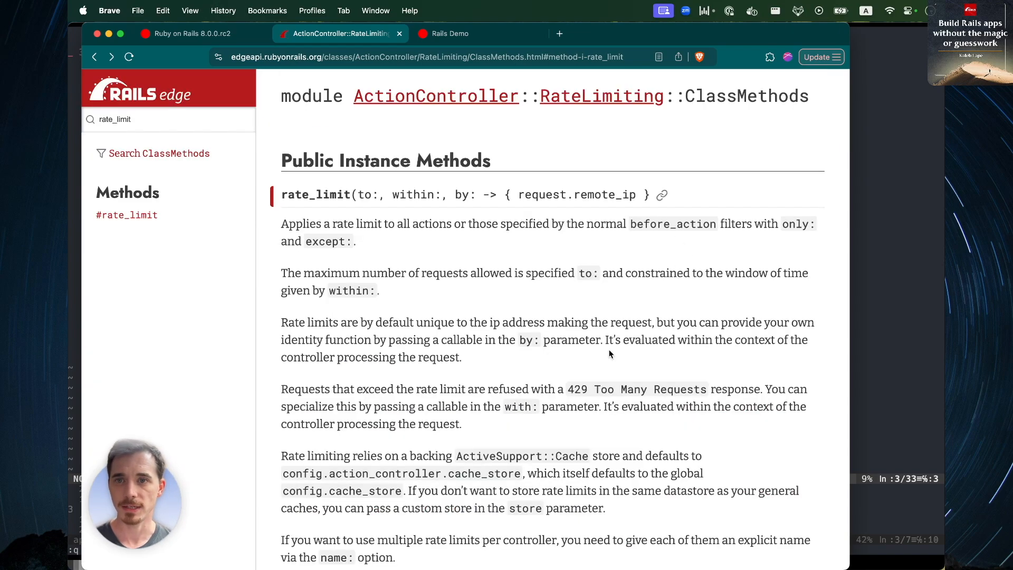
scroll(down, 3)
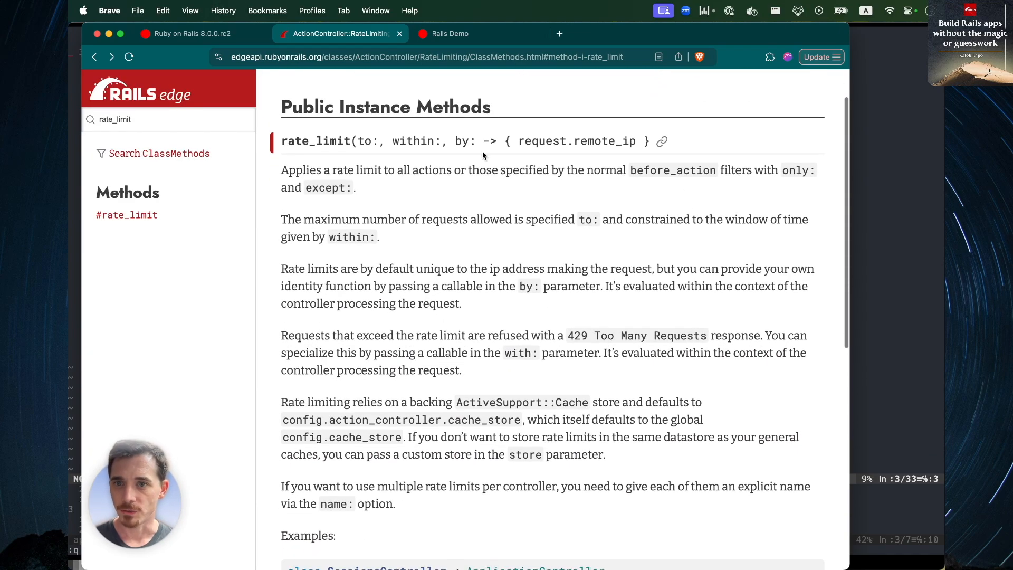
scroll(down, 3)
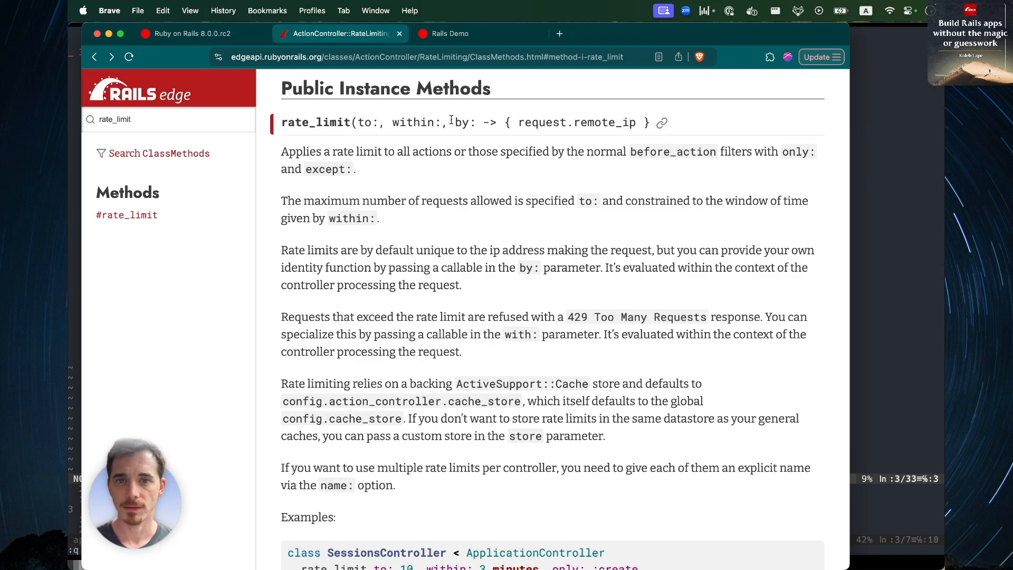
mouse_move(388, 107)
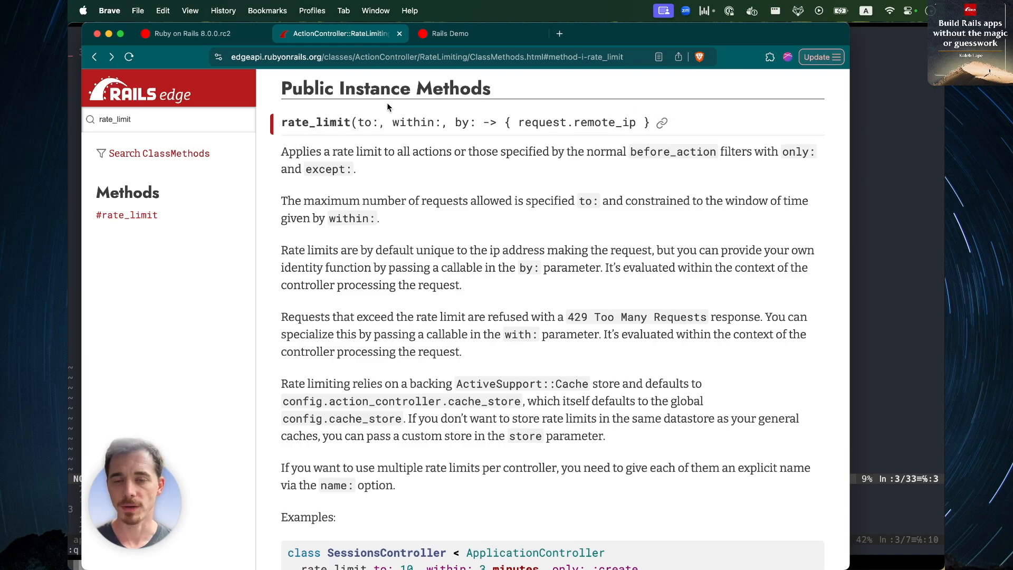
Scroll to the rate_limit Examples and highlight 'create' in the first snippet
scroll(down, 3)
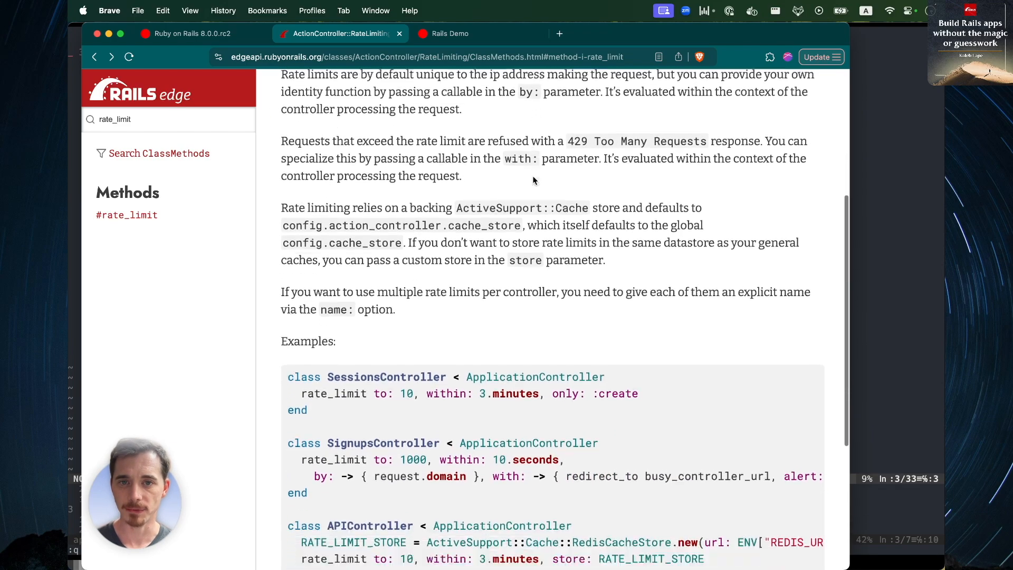
scroll(down, 3)
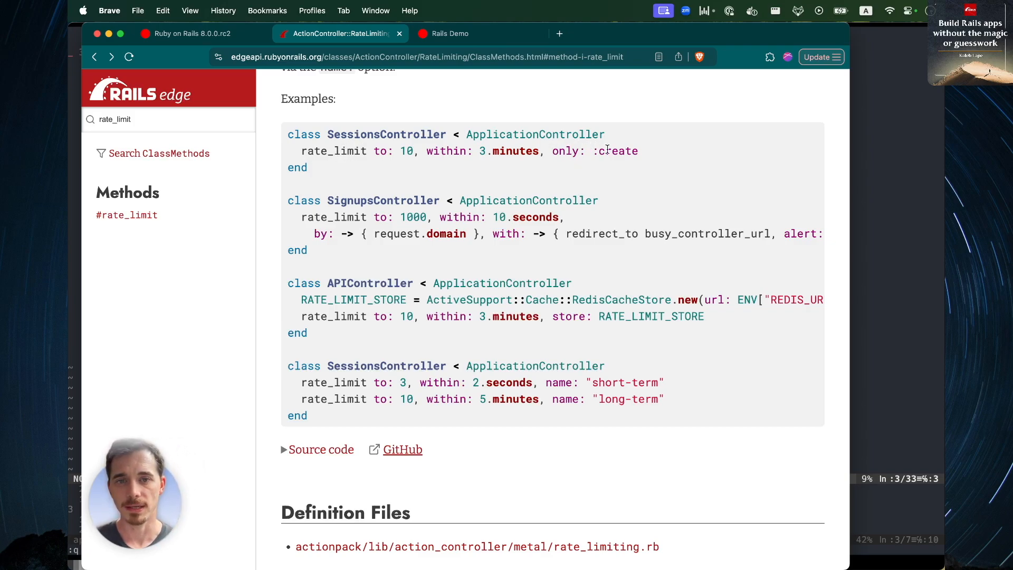
double_click(406, 151)
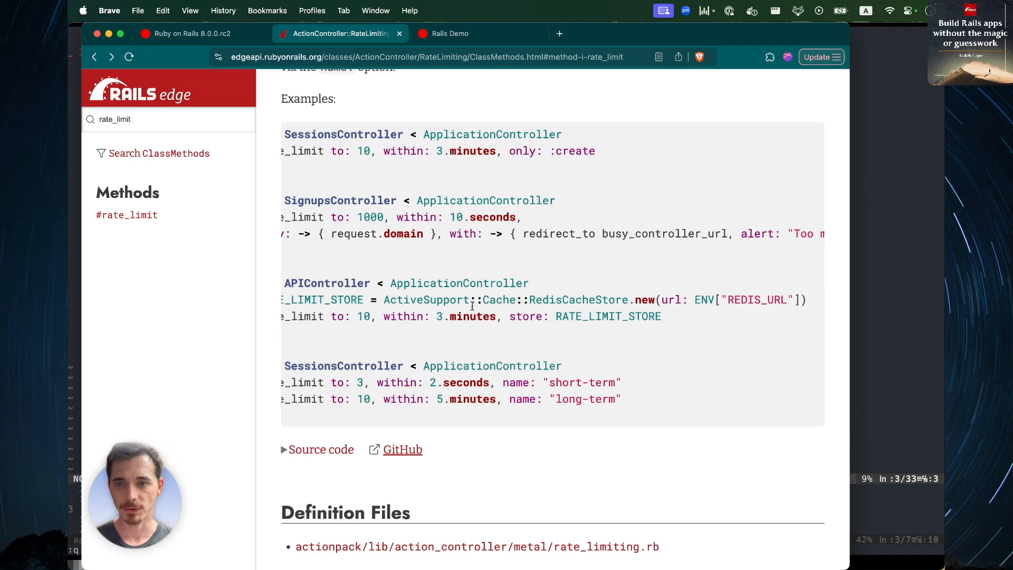
scroll(left, 3)
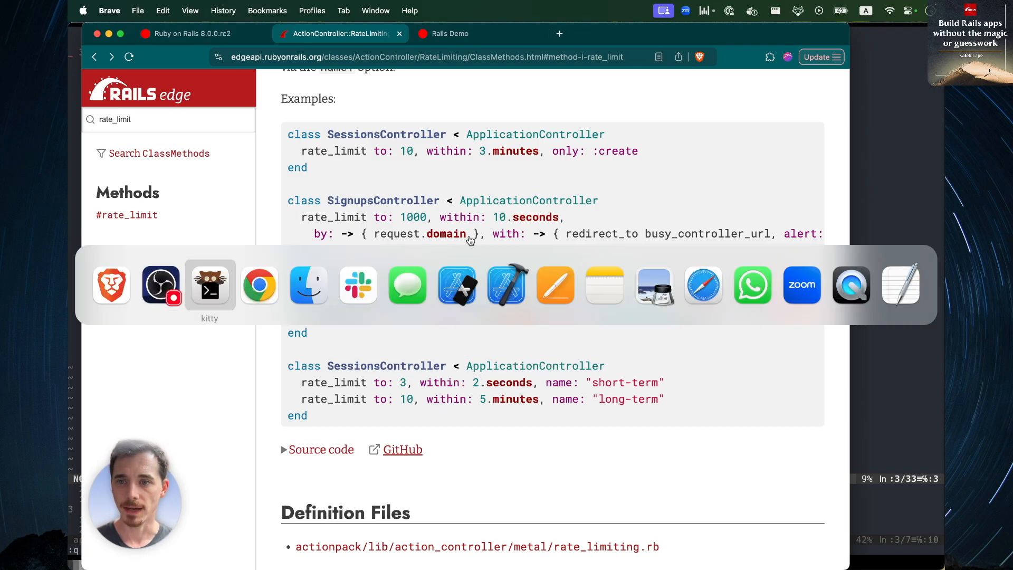
Show the rate_limit rule (3 creates within 3 seconds) in Neovim's demo controller
click(209, 285)
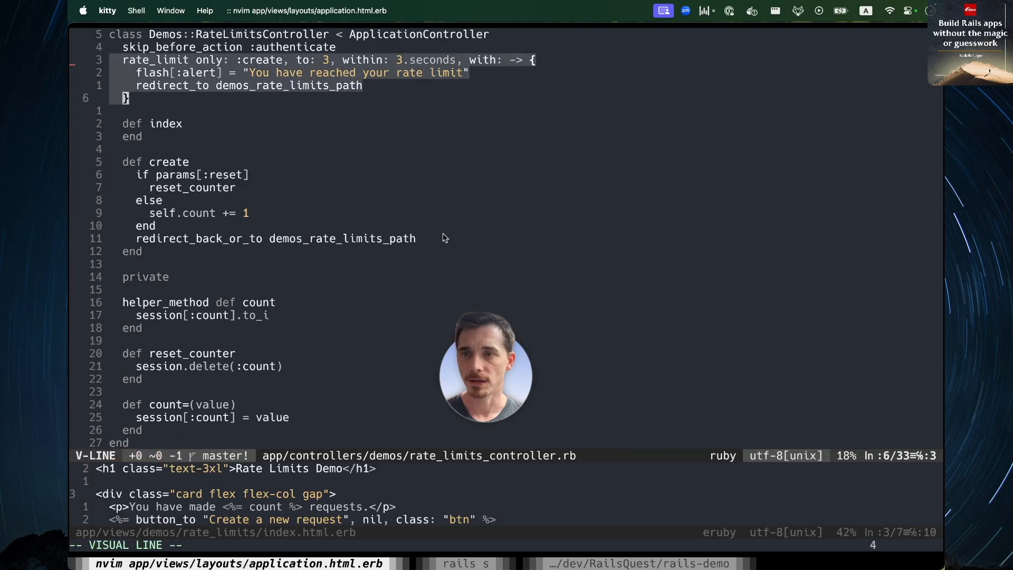
key(escape)
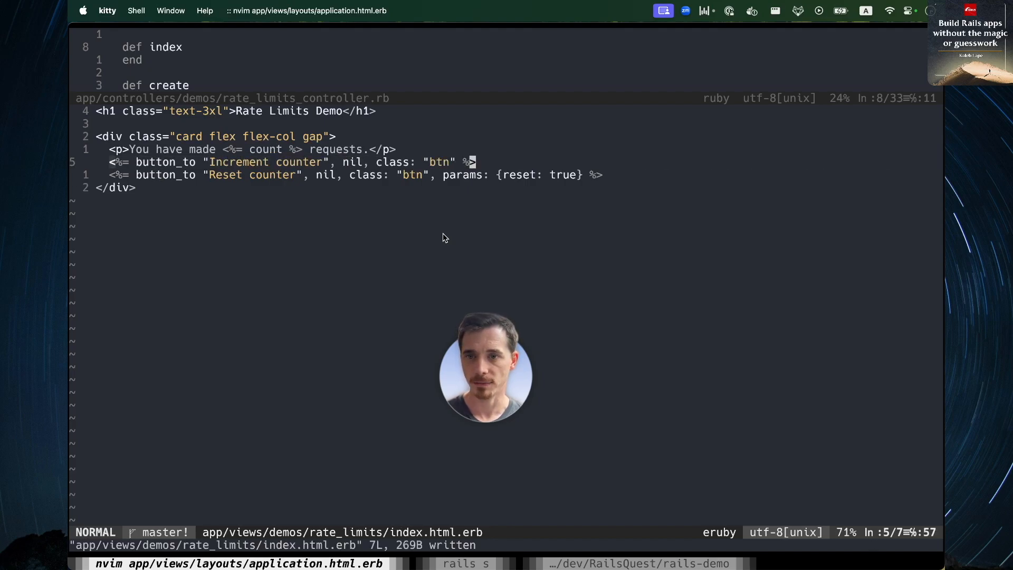
Leave the saved rate limits view in Neovim and head back to Brave
key(j)
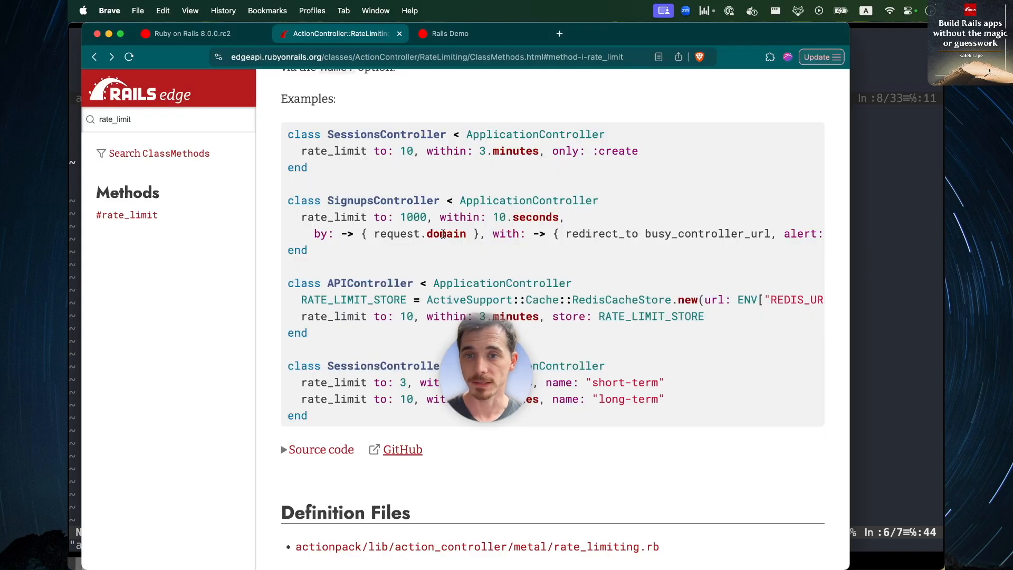
Open the Rails Demo page and rapidly increment the counter until the rate limit alert appears
click(453, 33)
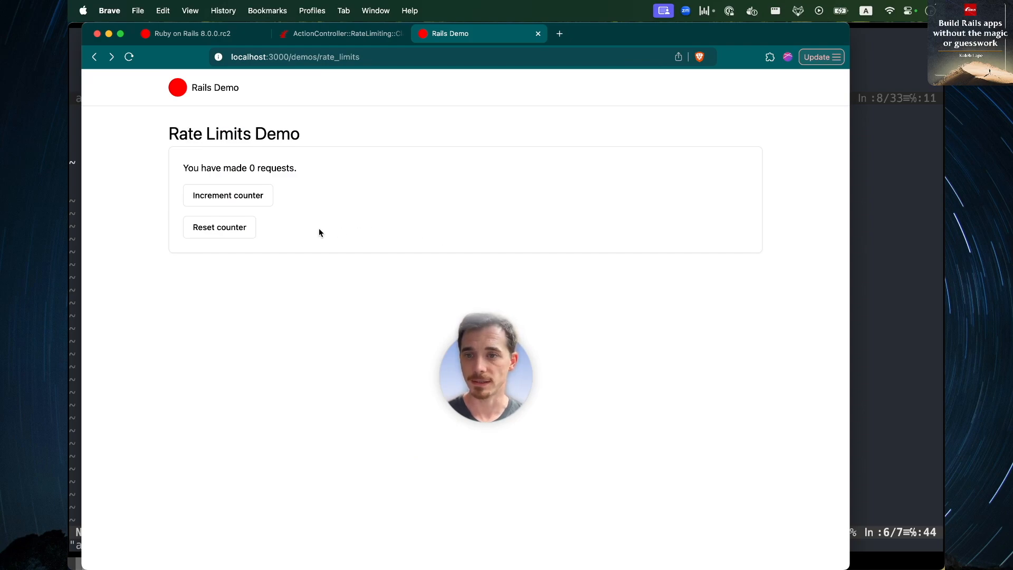
mouse_move(270, 284)
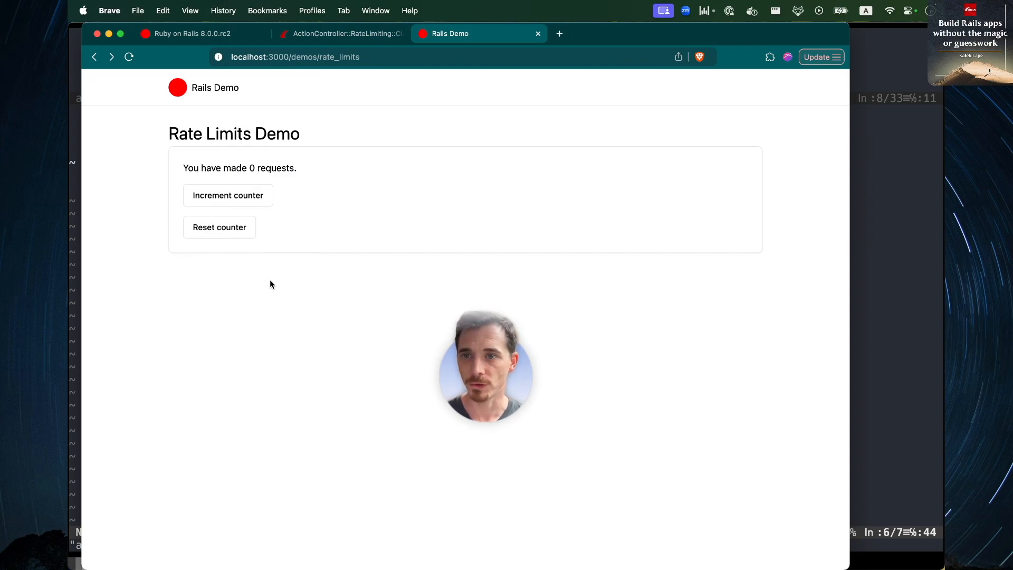
click(227, 195)
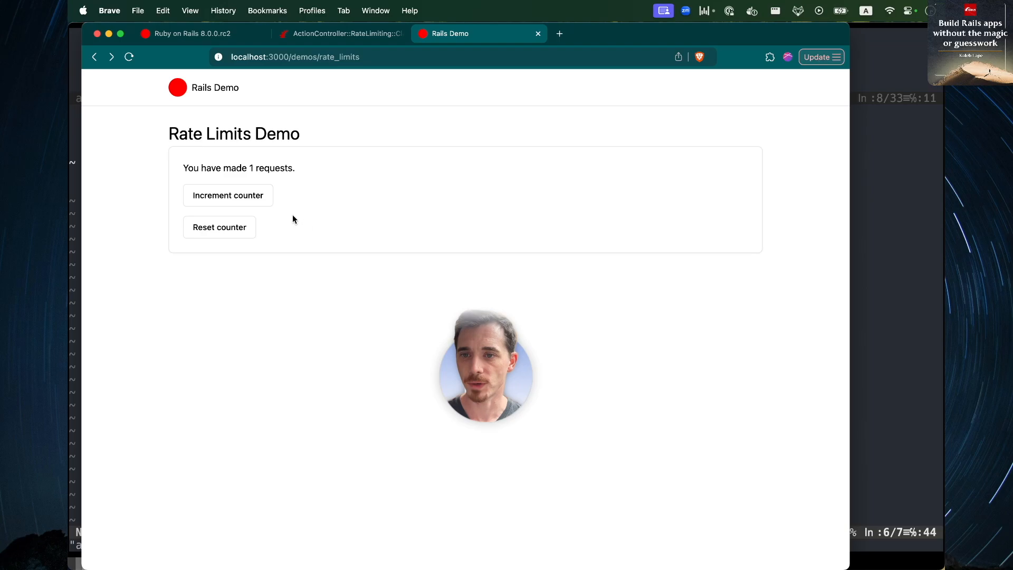
click(227, 195)
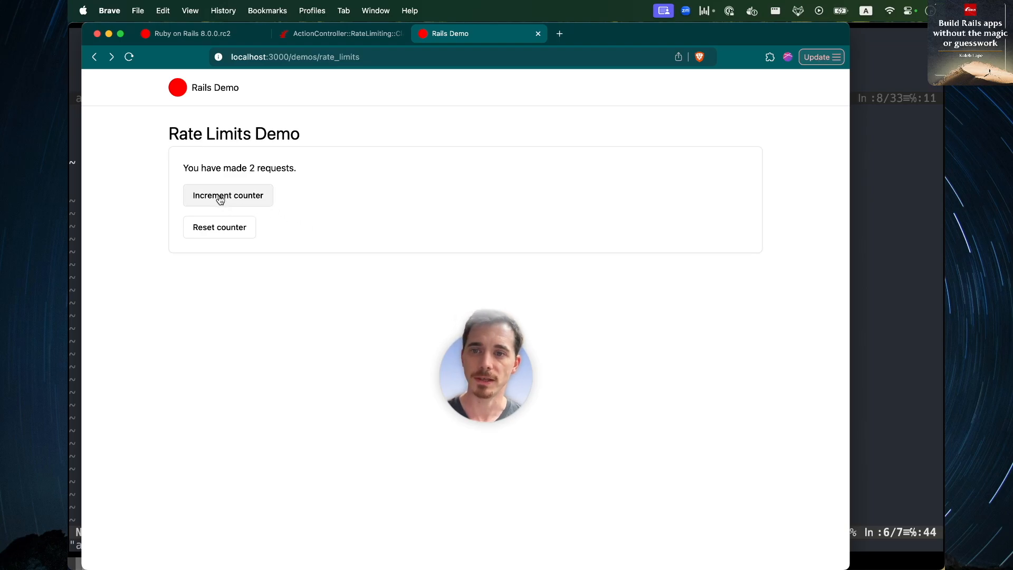
click(228, 195)
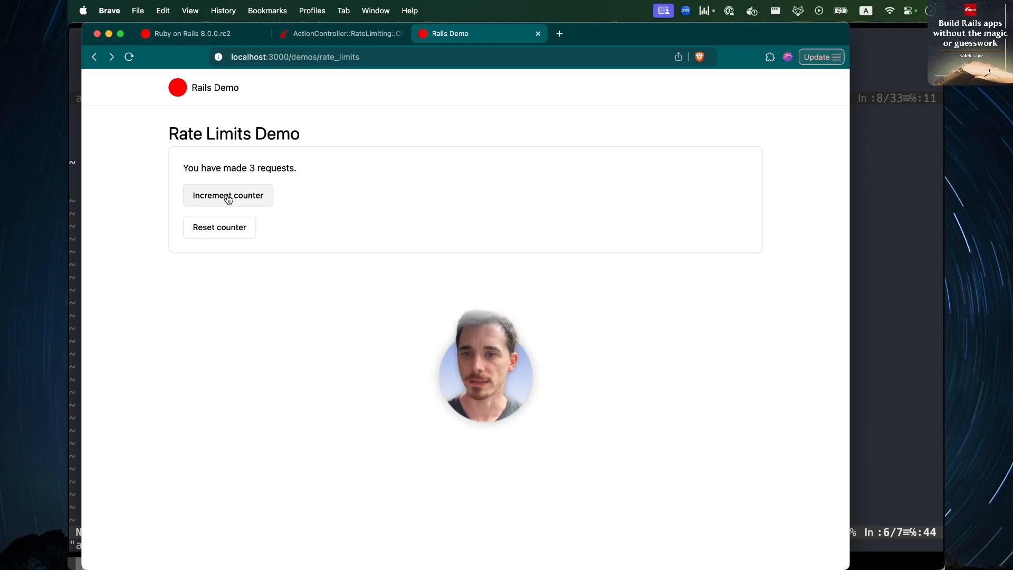
click(228, 195)
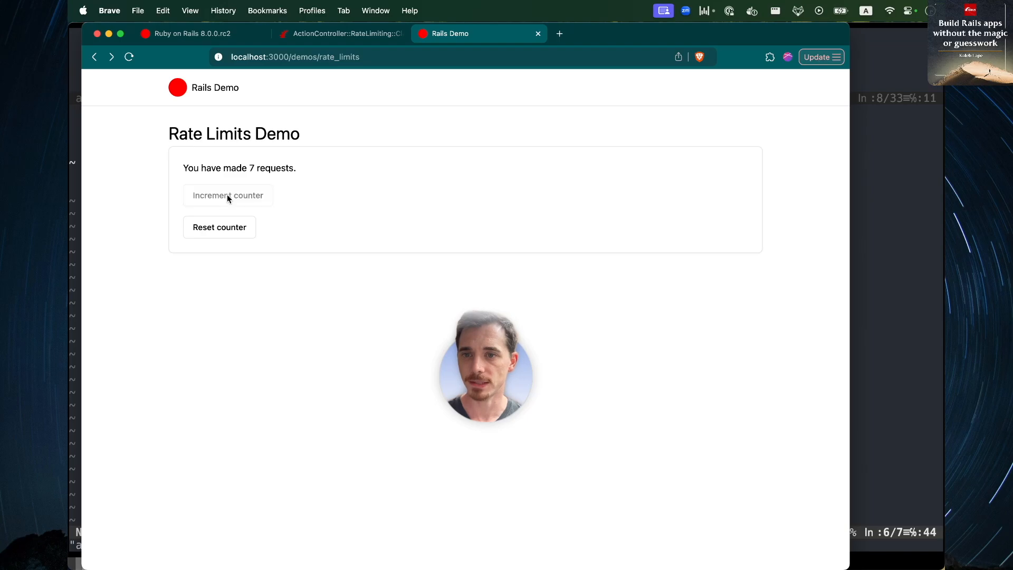
click(227, 195)
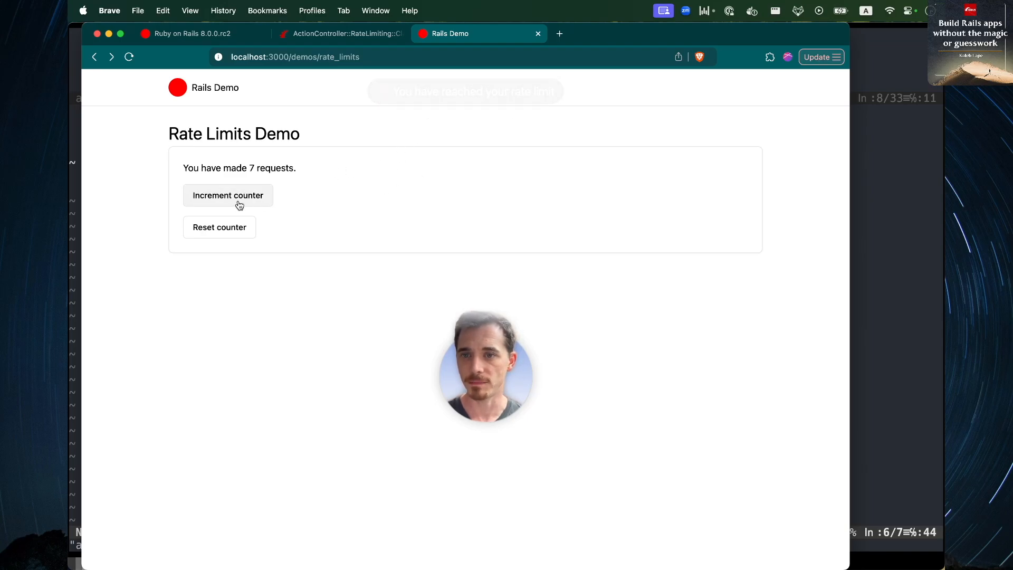
click(228, 195)
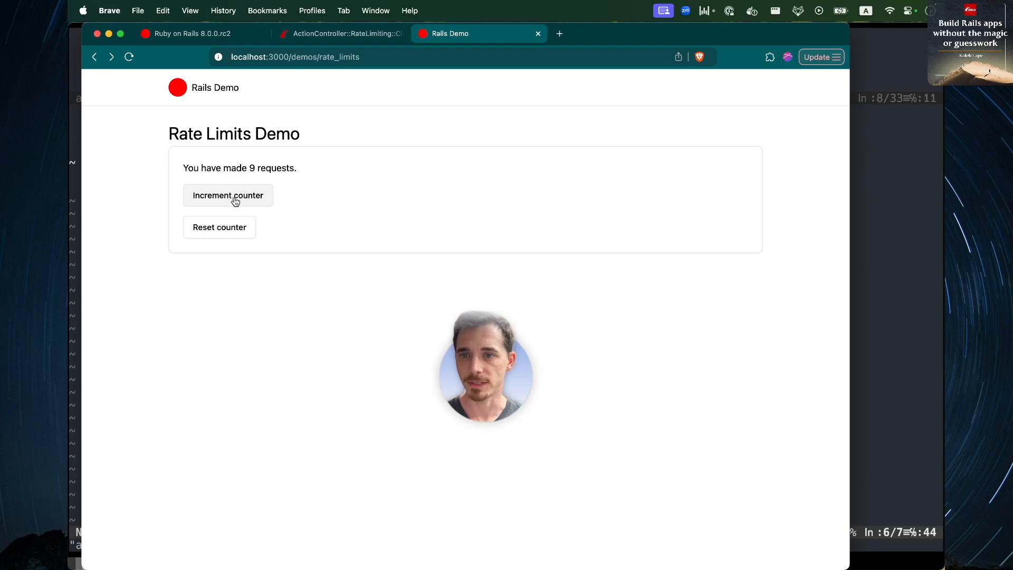
click(228, 195)
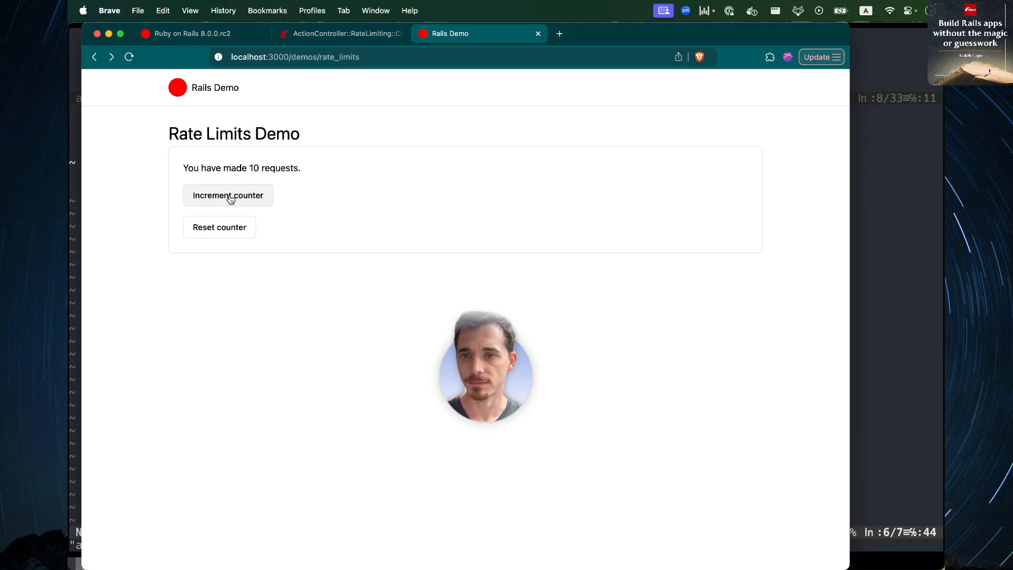
Reset the counter, then increment it three times
click(219, 227)
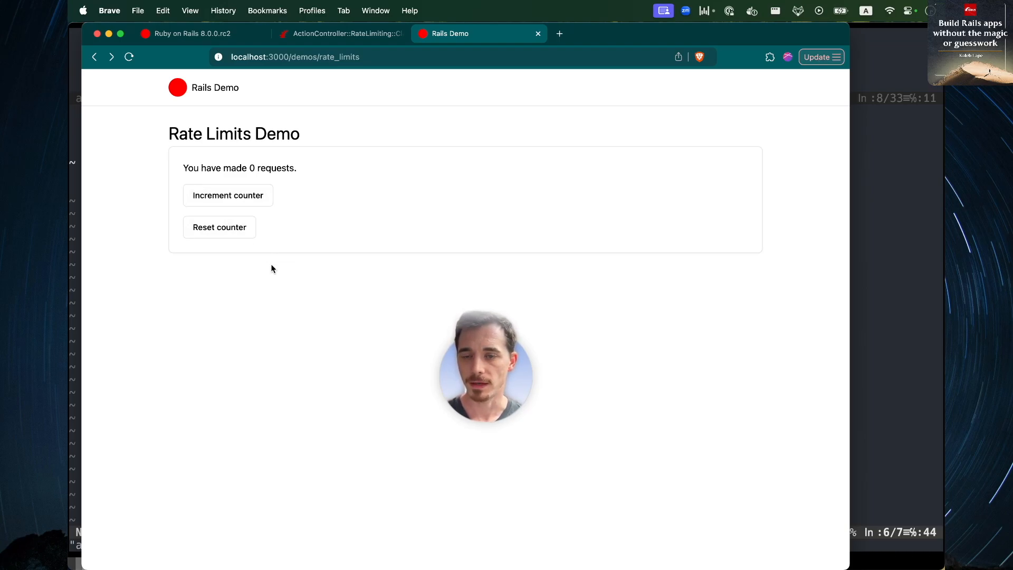
click(227, 195)
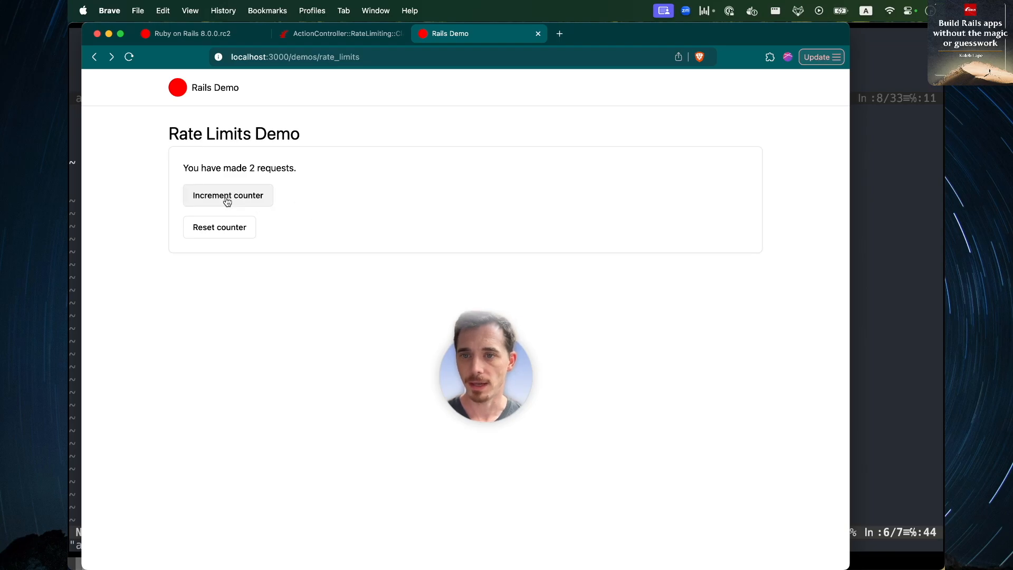
click(227, 196)
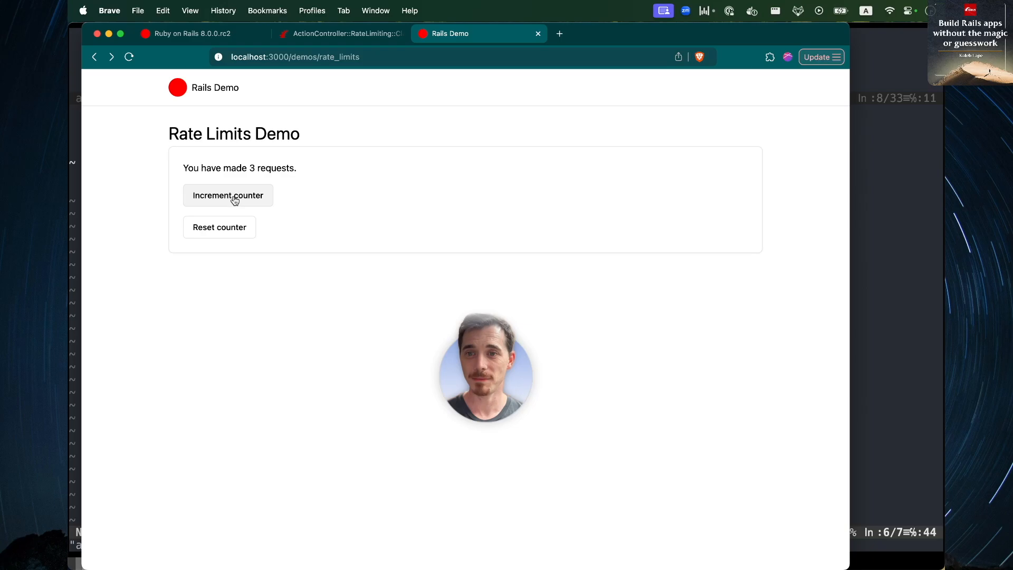
click(228, 195)
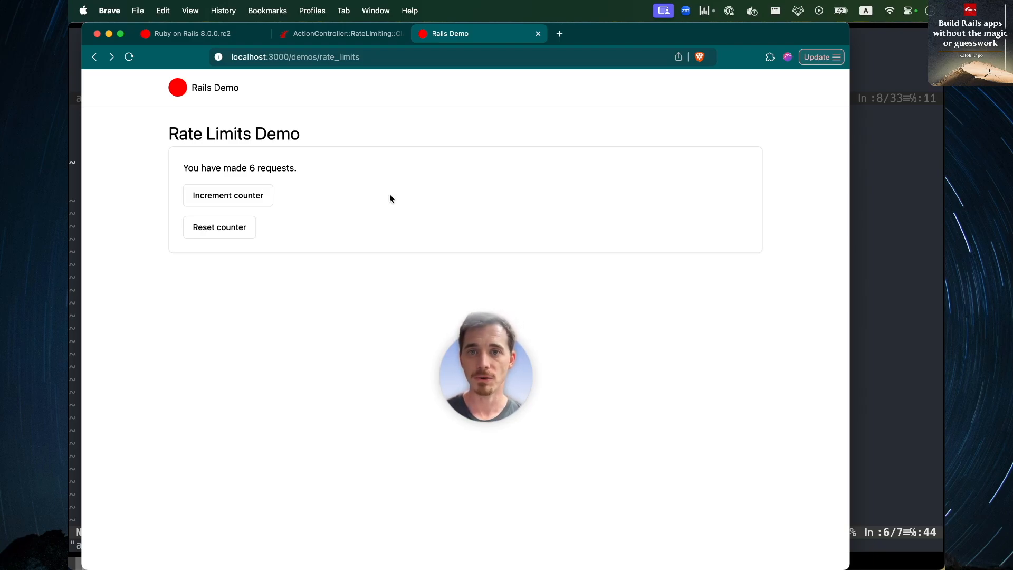
mouse_move(412, 230)
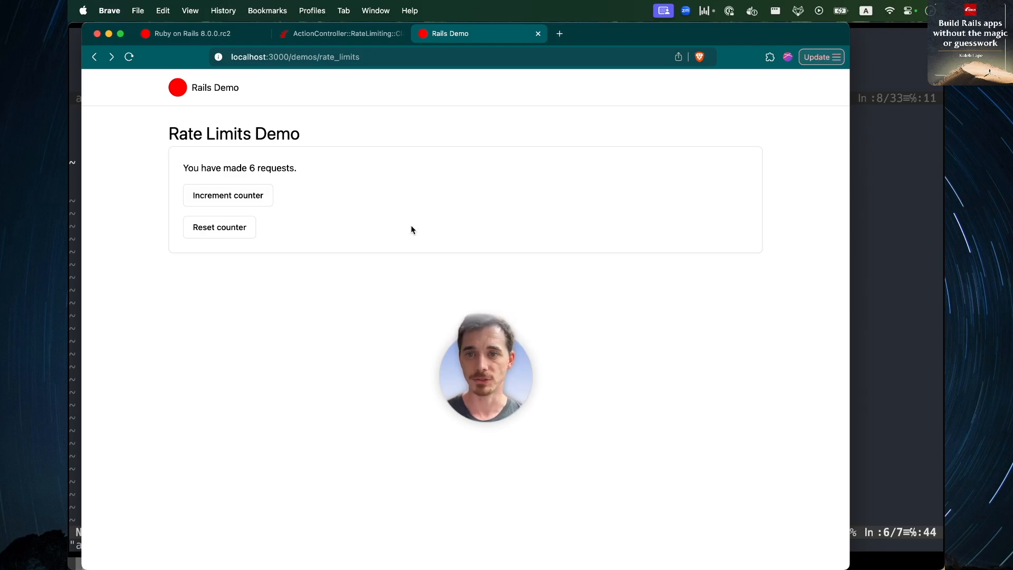